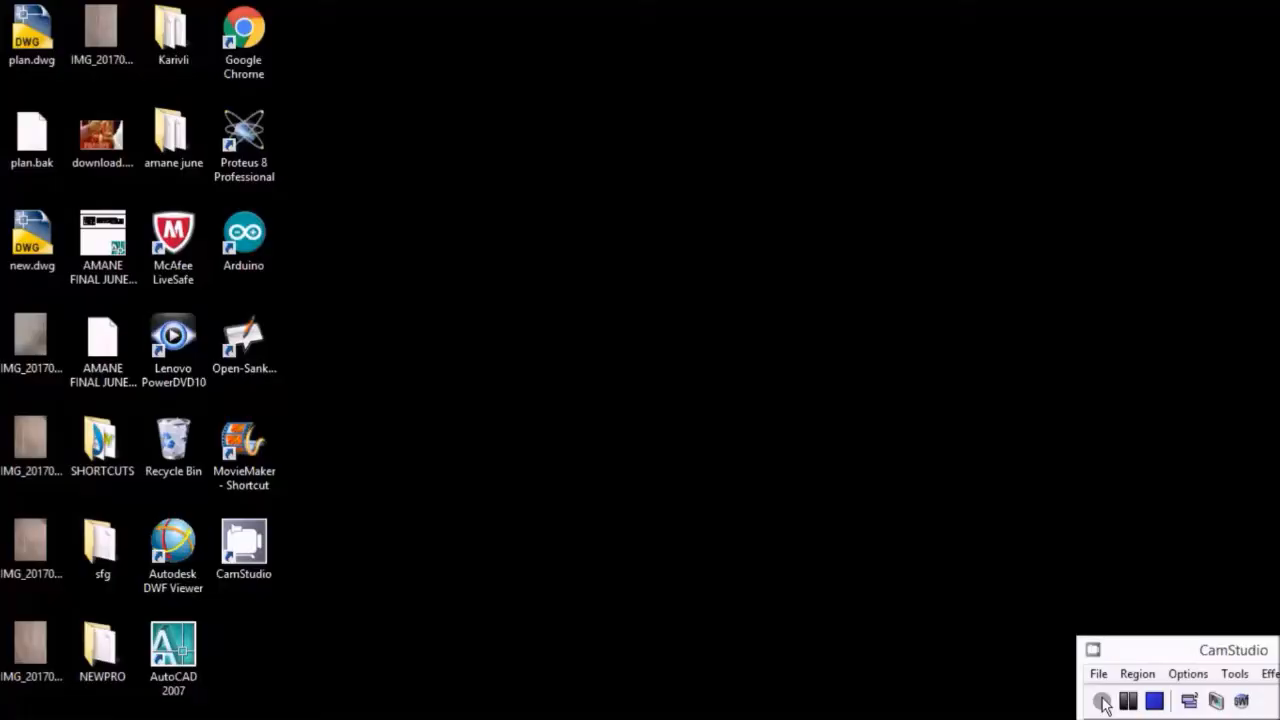
Launch Arduino IDE from its Windows desktop shortcut
click(244, 240)
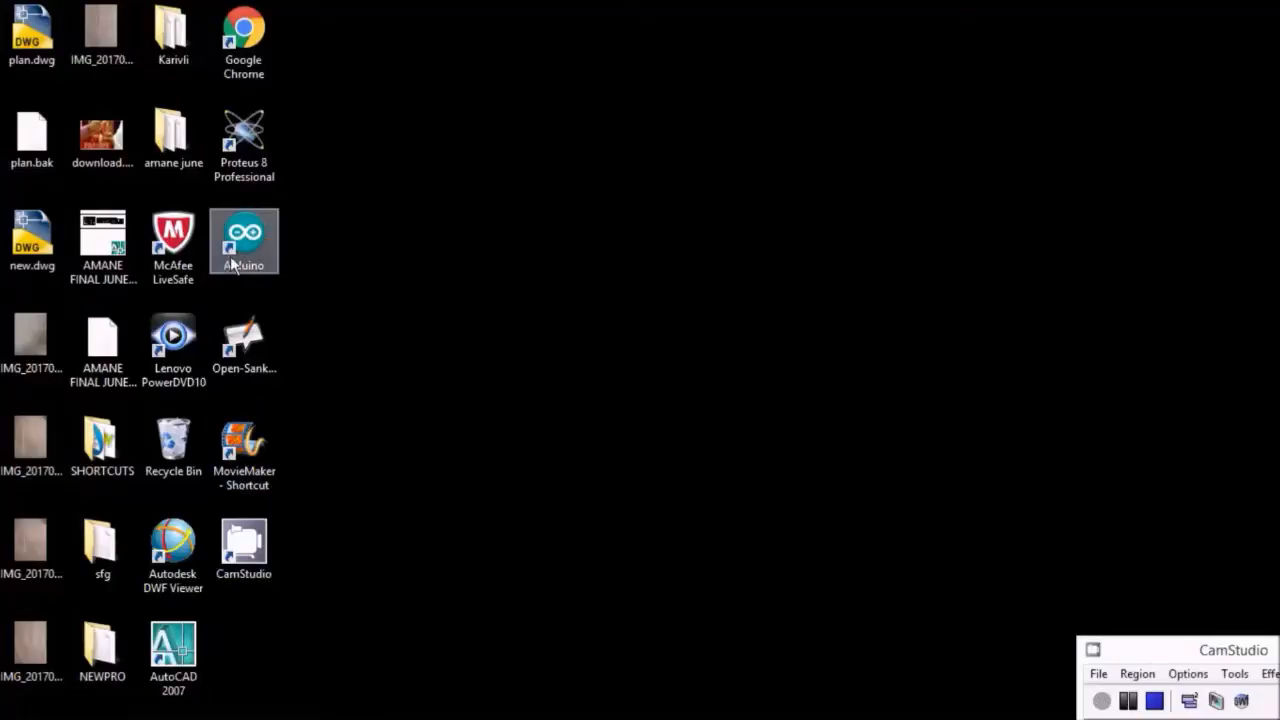
mouse_move(244, 240)
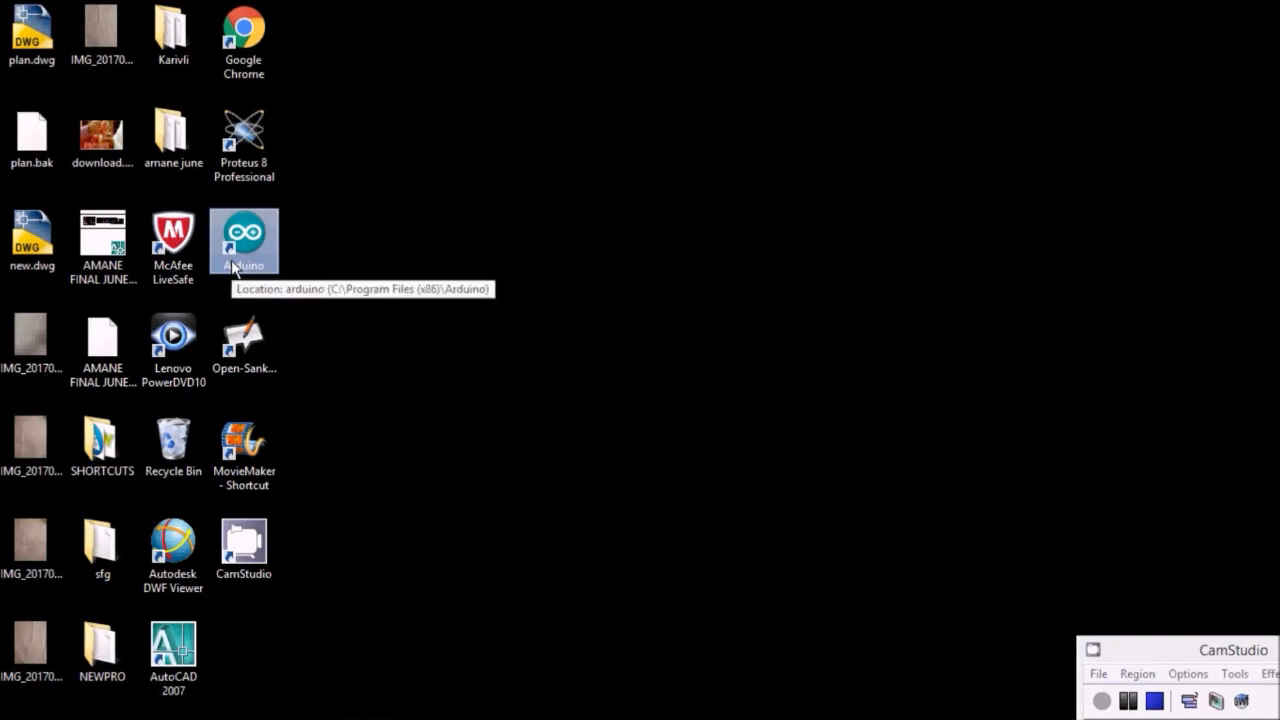
mouse_move(248, 264)
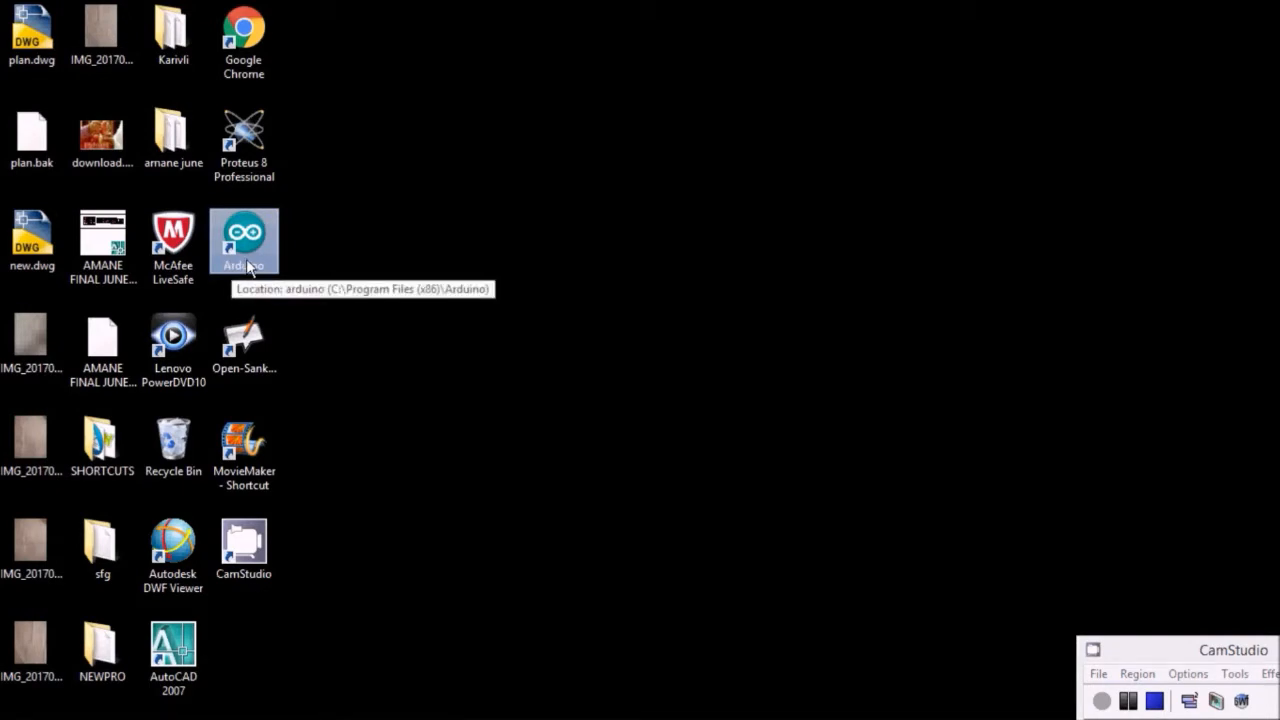
mouse_move(336, 272)
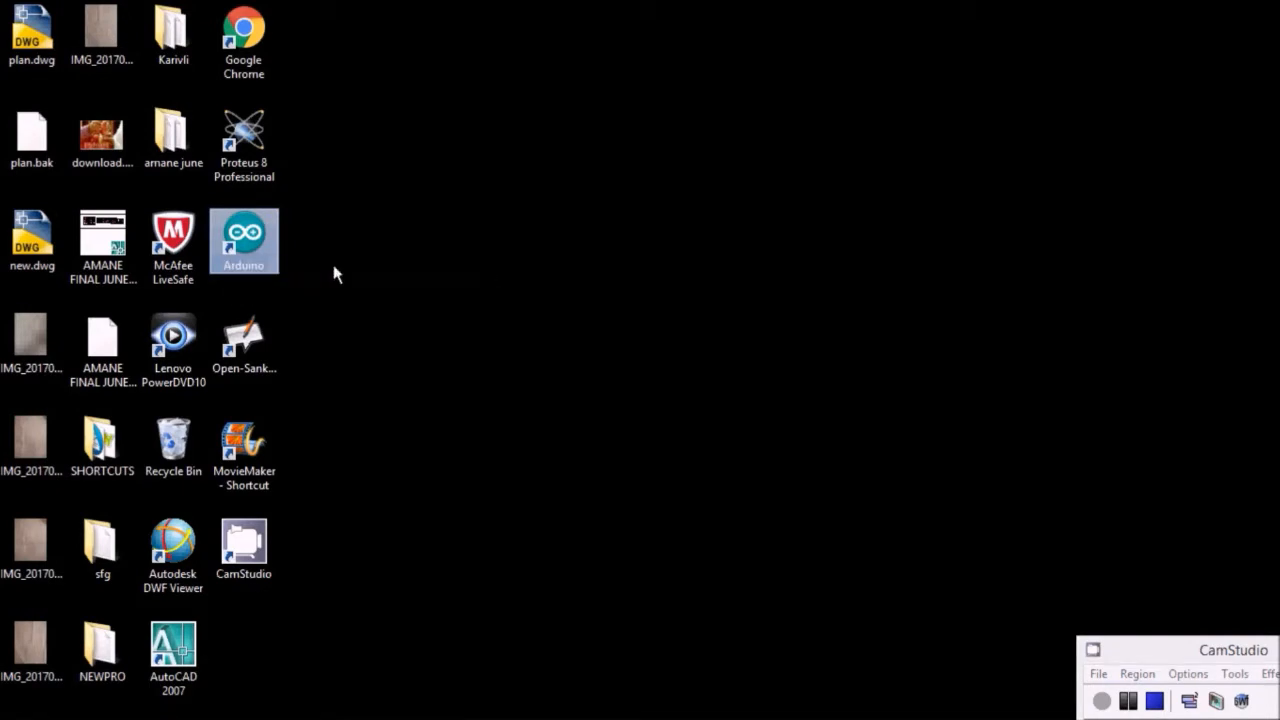
double_click(244, 240)
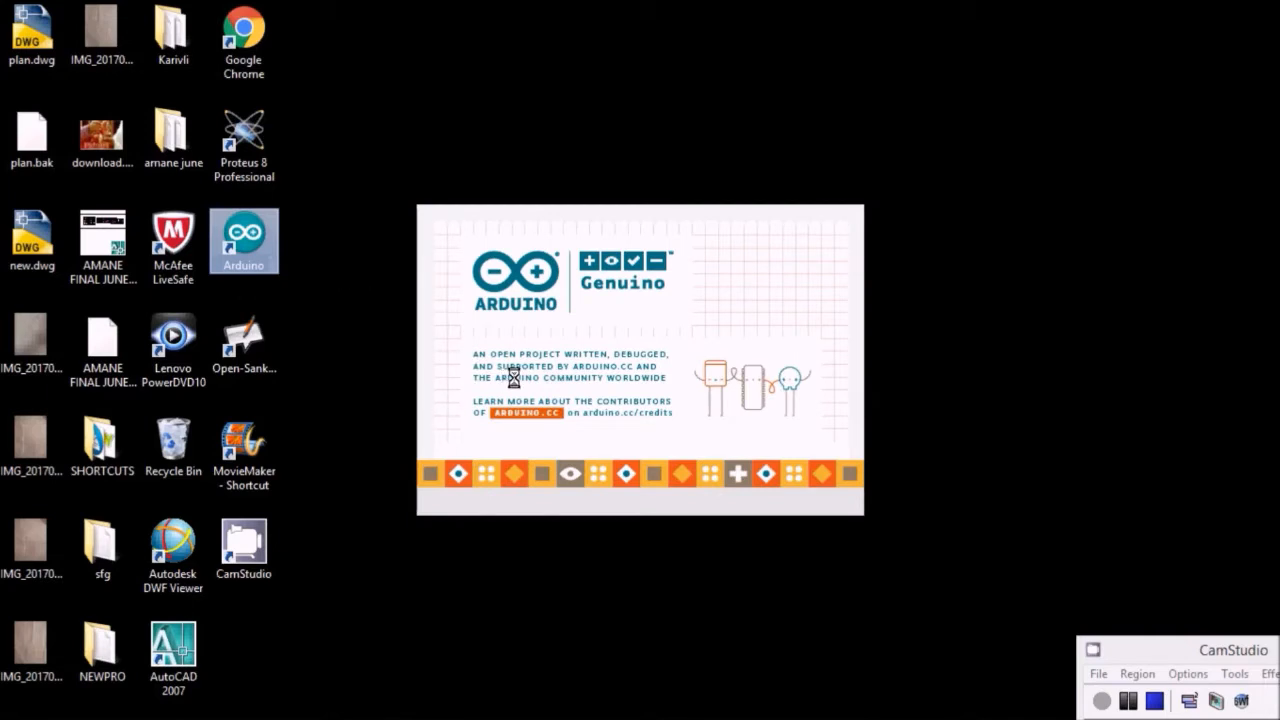
mouse_move(528, 380)
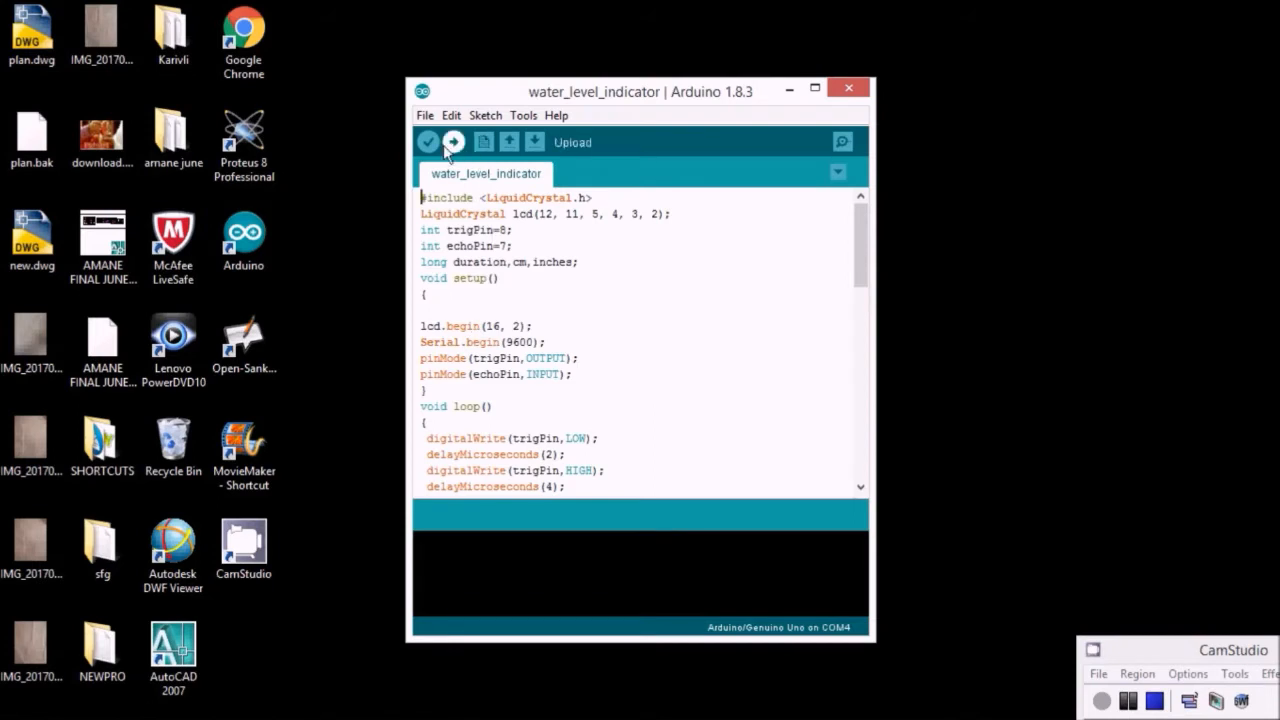
Verify/compile the water_level_indicator sketch for the Arduino Uno on COM4
click(428, 142)
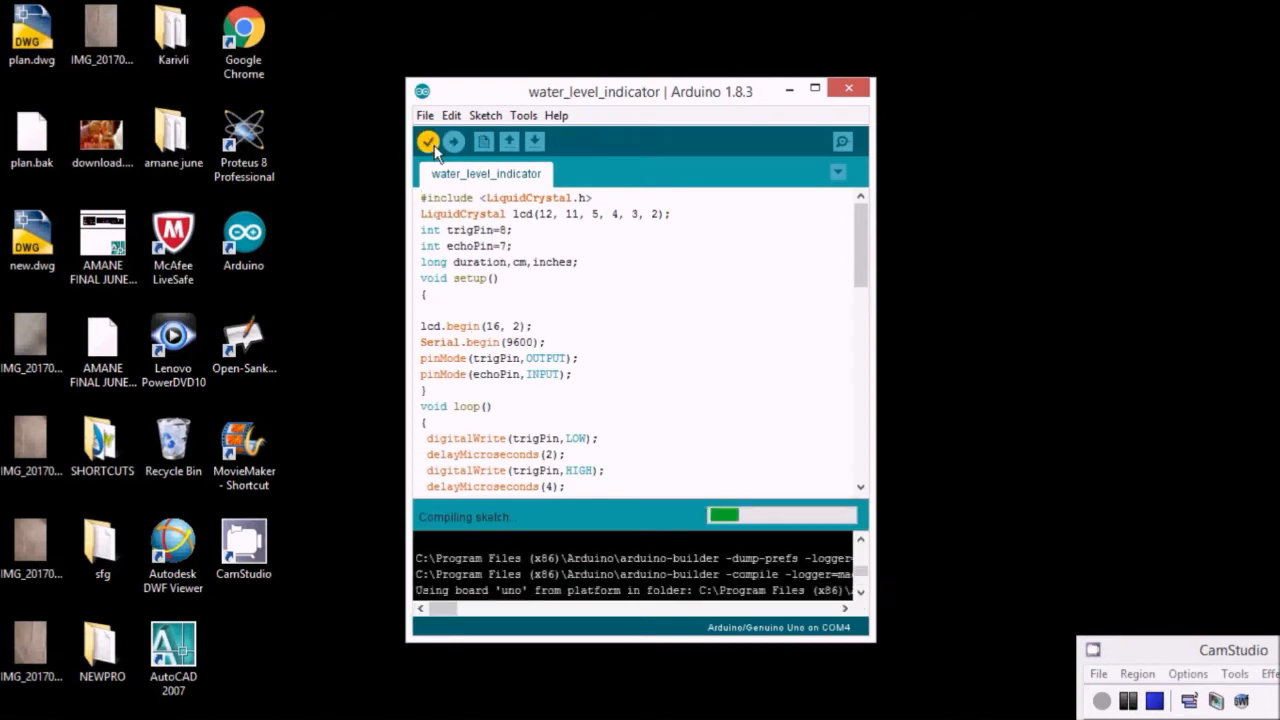
mouse_move(452, 140)
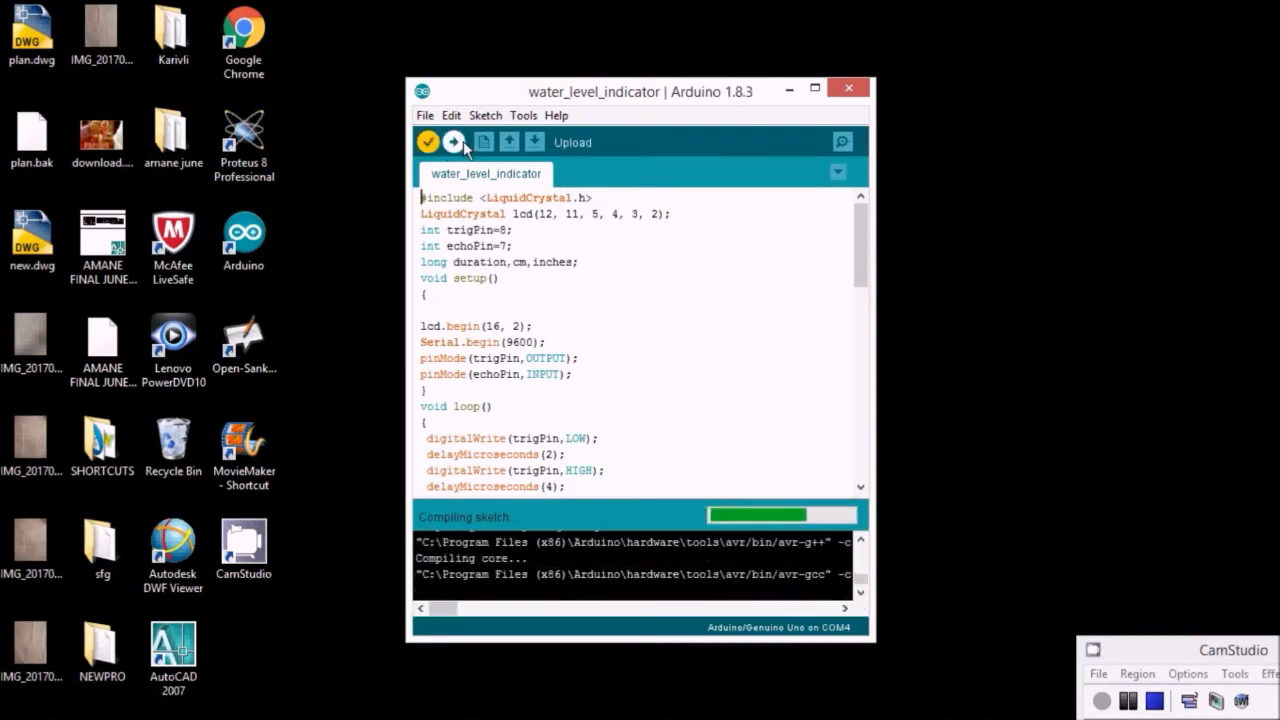